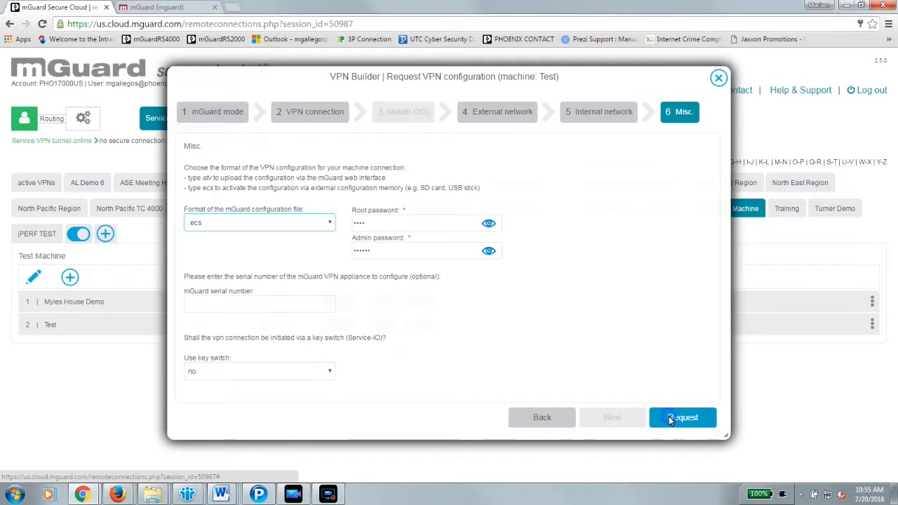
Step: Request generation of the machine VPN configuration and download the generated file
click(681, 418)
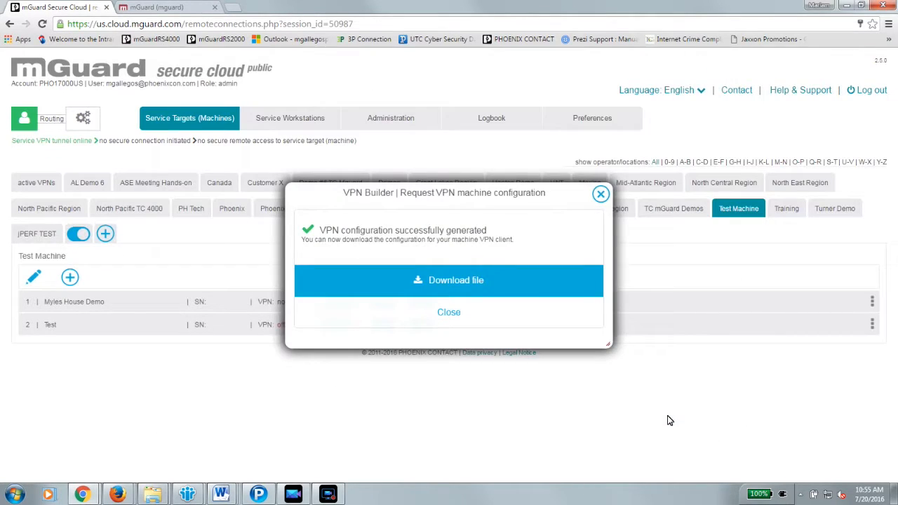
mouse_move(497, 283)
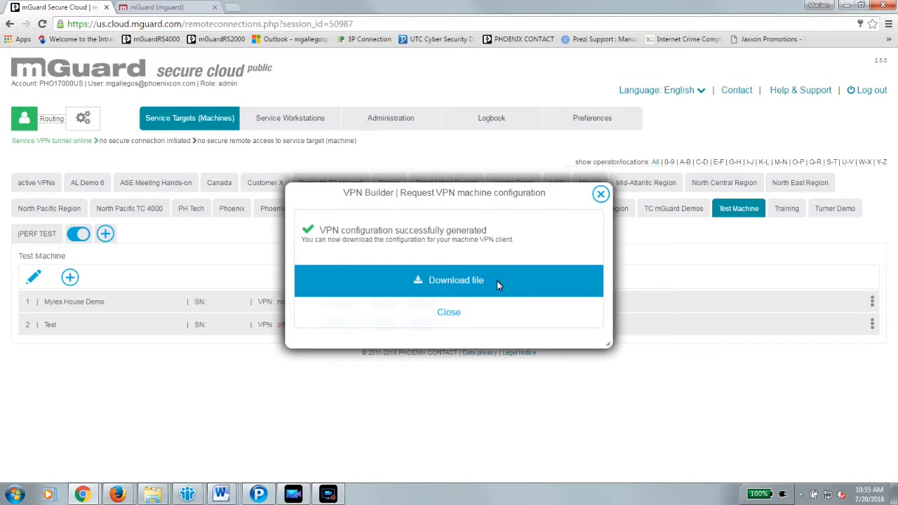
click(449, 281)
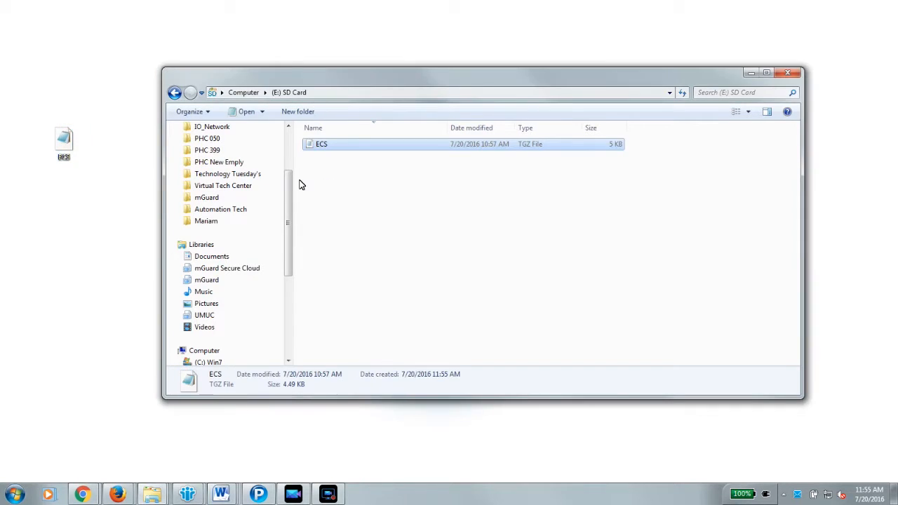
Step: Locate the SD Card drive (E:) holding the ECS .tgz and bring up its drive actions
scroll(down, 3)
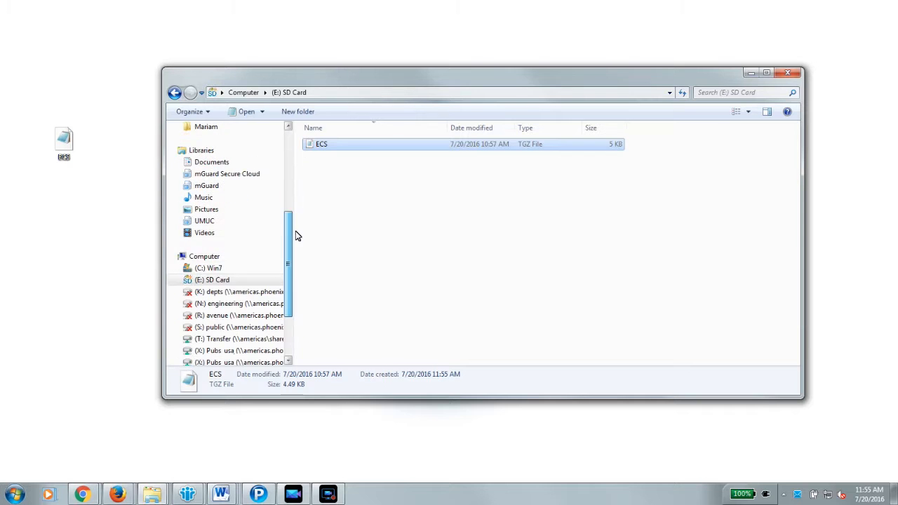
right_click(216, 279)
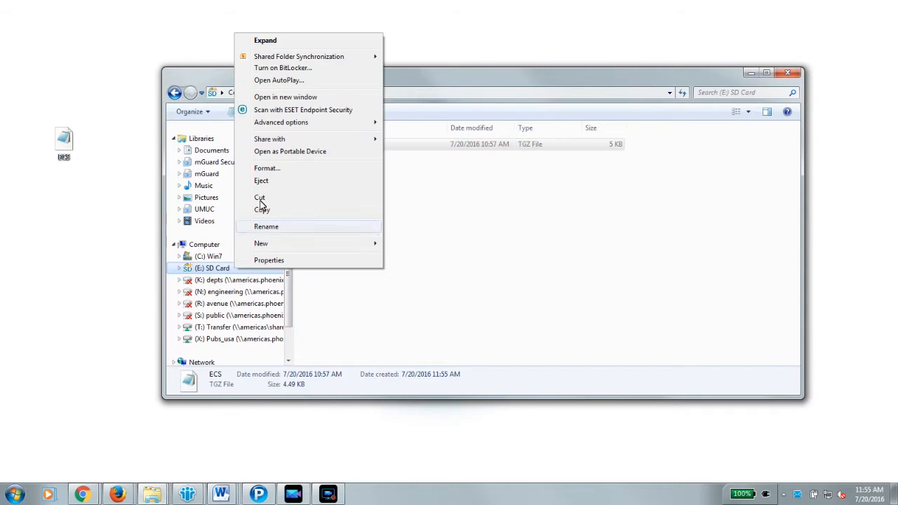